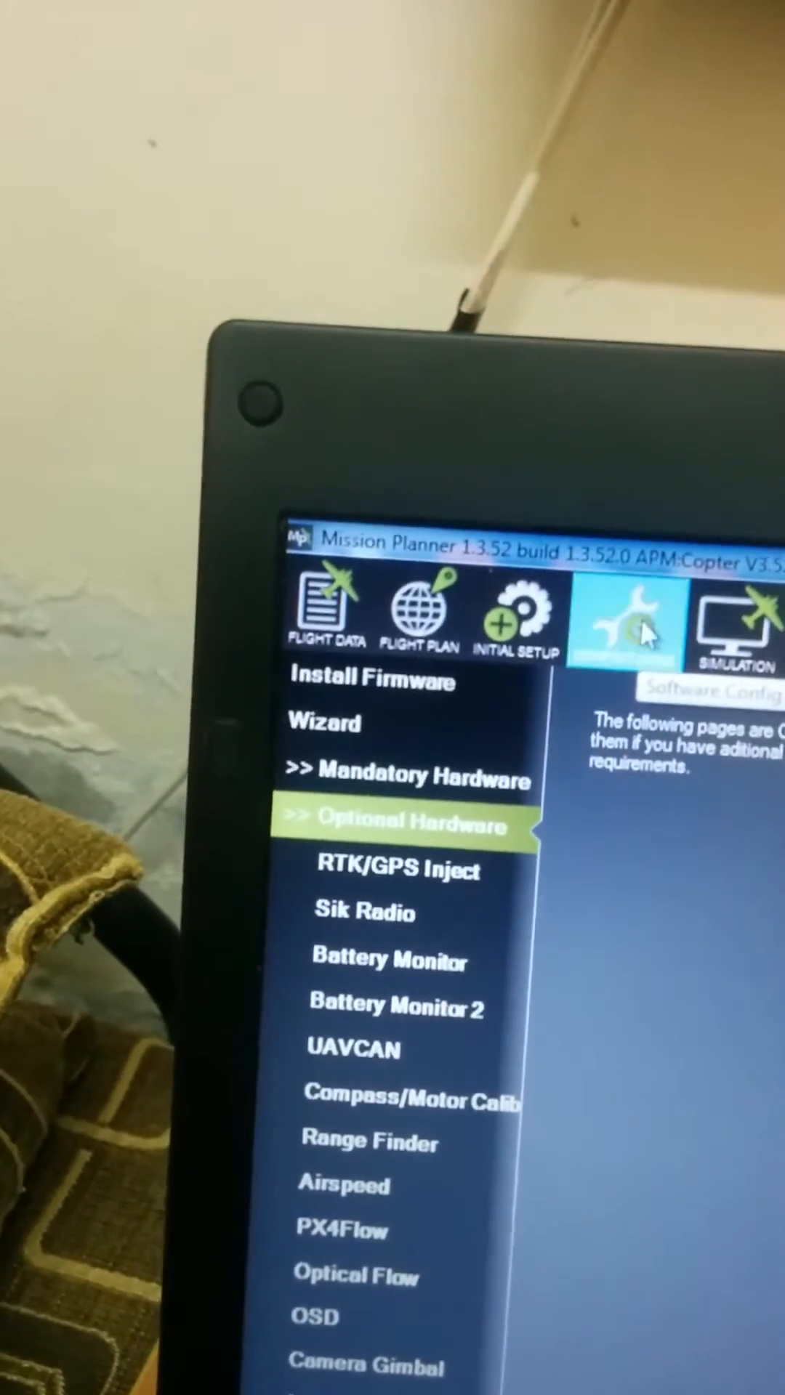
Open the CONFIG/TUNING section to show the Standard Params page
left_click(647, 627)
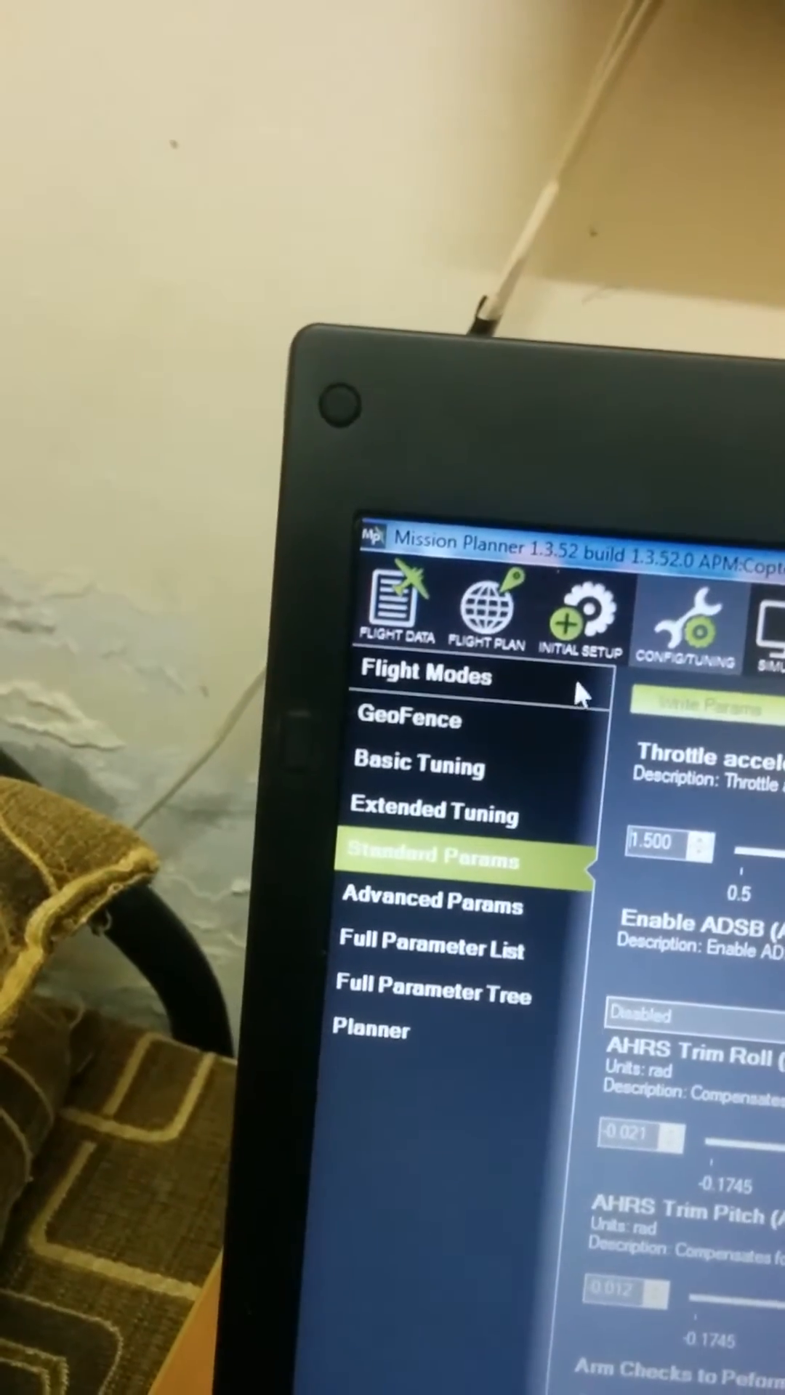
left_click(568, 632)
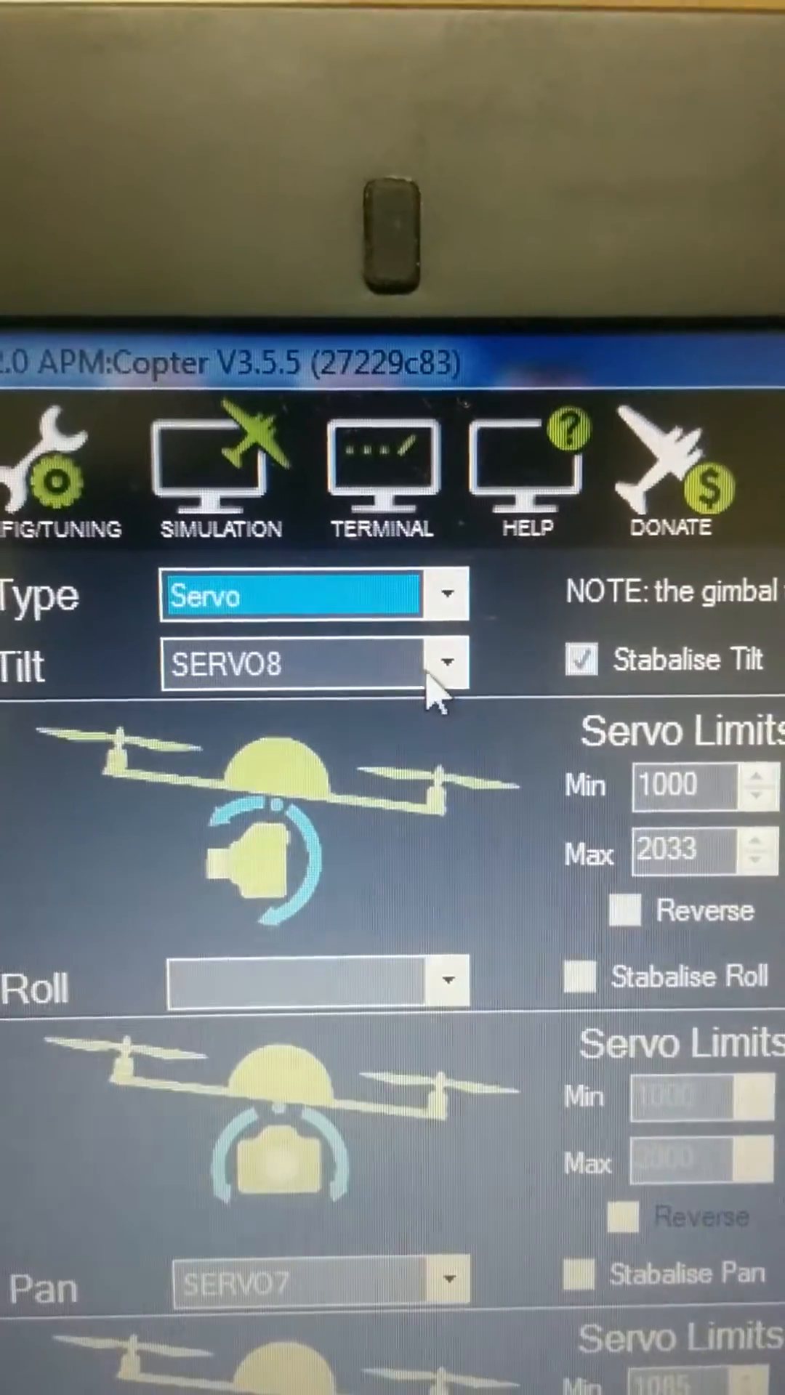
Expand the Tilt output list to view the available servo choices, Disable through SERVO14
left_click(453, 663)
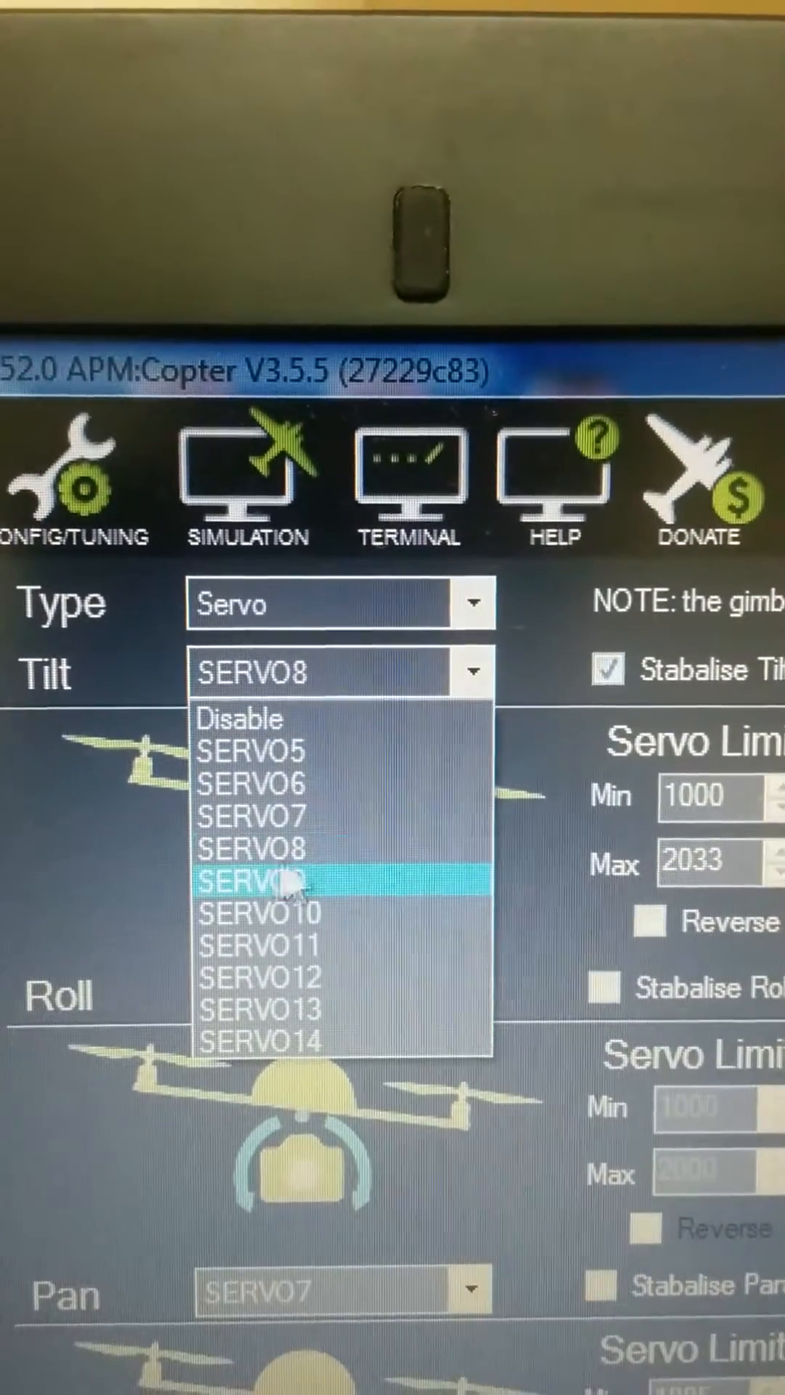